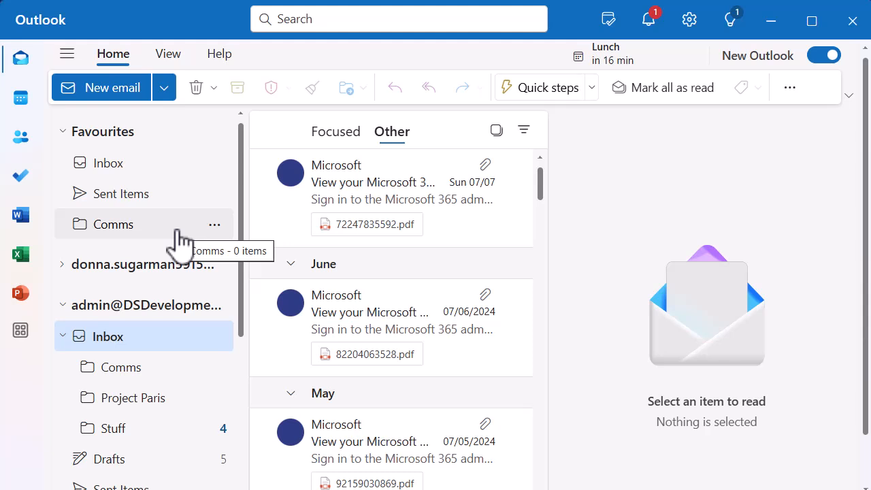
Switch the inbox to Focused messages so the new booking email shows at the top
left_click(336, 131)
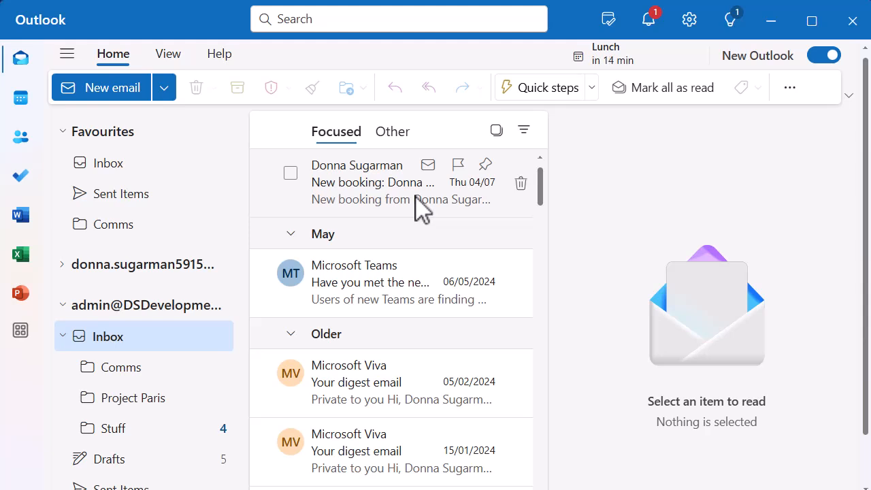
mouse_move(490, 194)
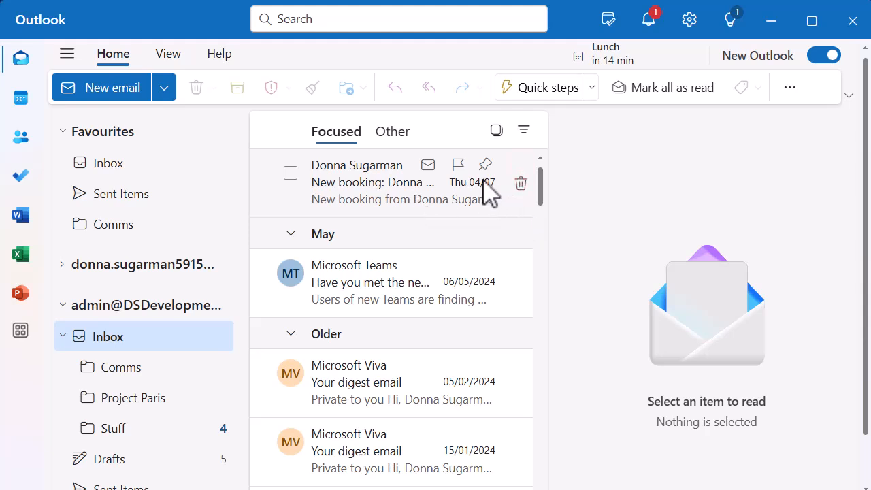
left_click(374, 181)
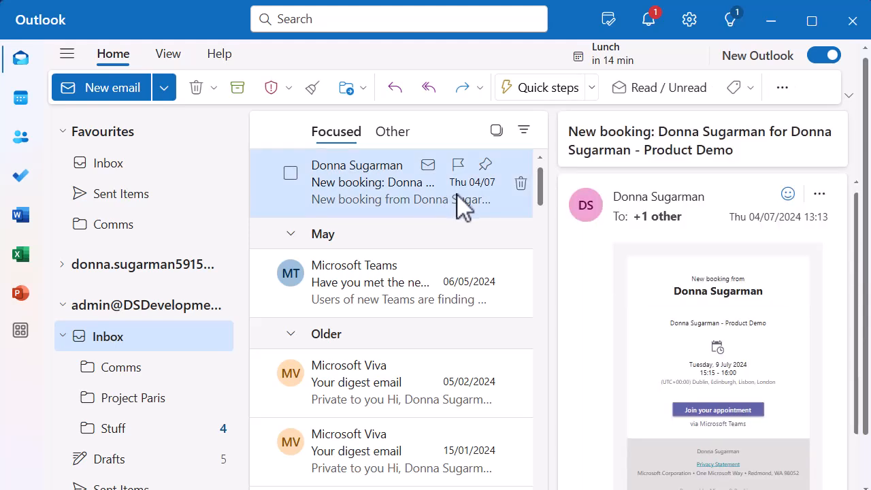
mouse_move(805, 225)
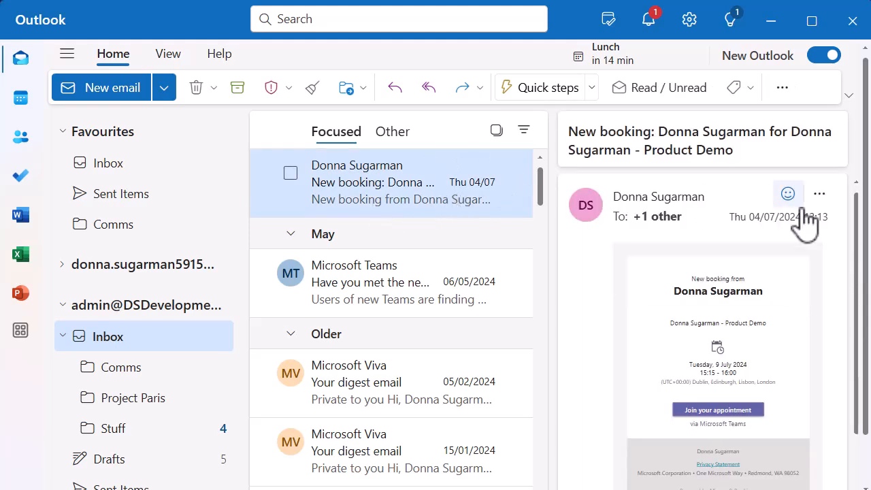
left_click(819, 194)
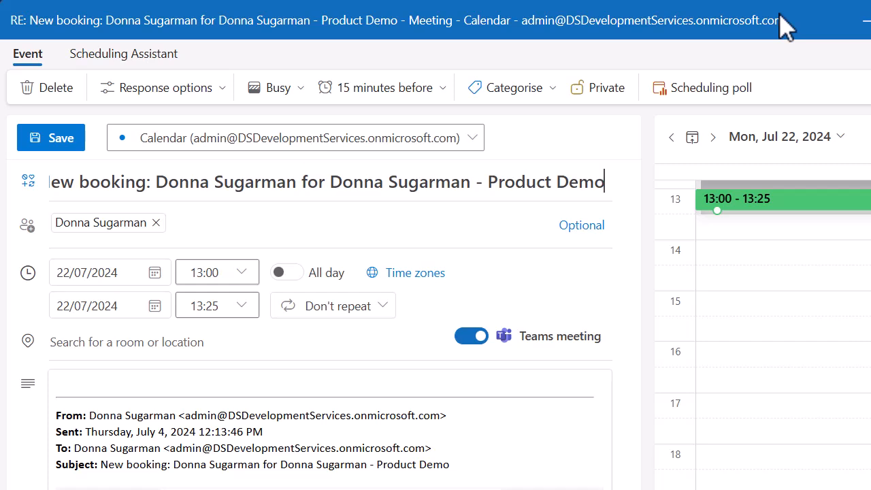
mouse_move(776, 64)
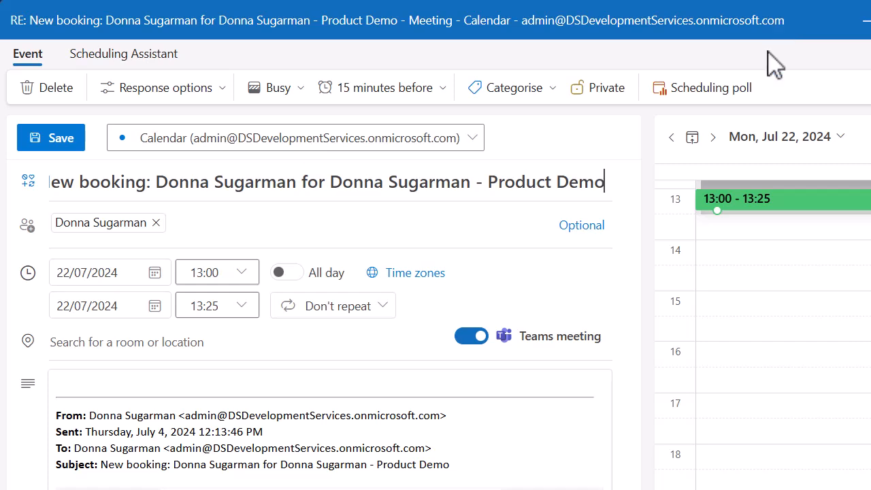
mouse_move(640, 364)
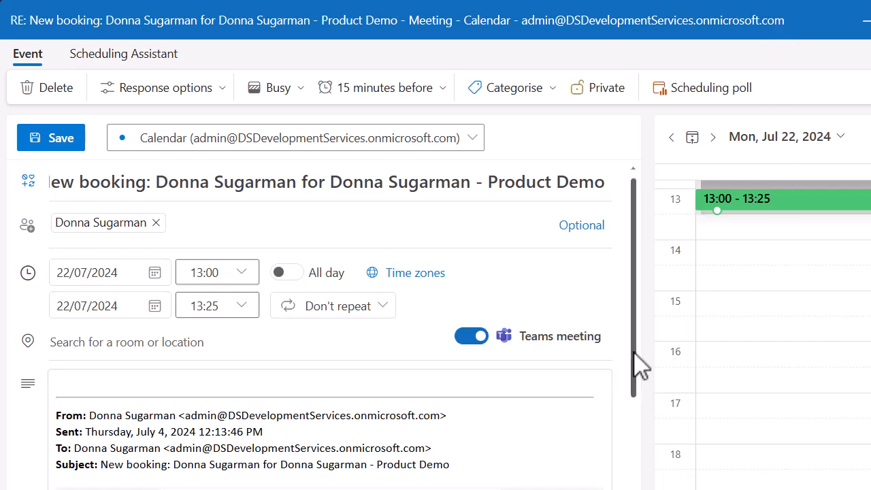
Review the original booking in the meeting draft, then return to the inbox
scroll("down", 3)
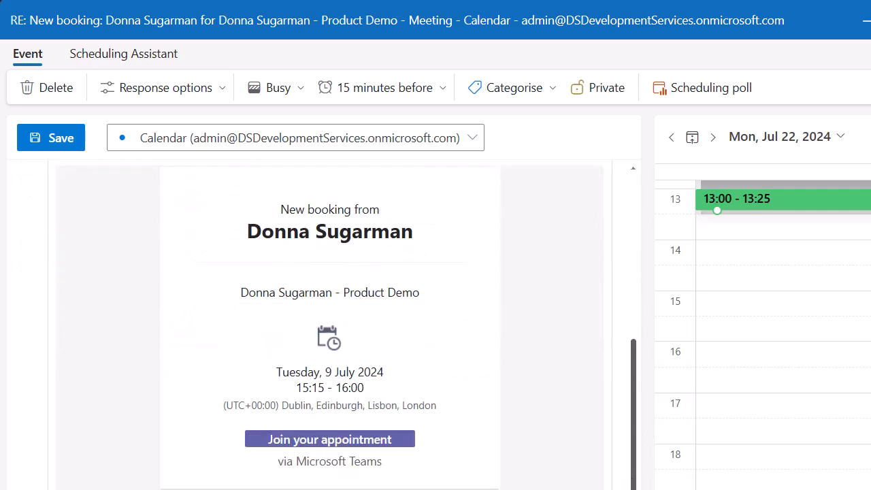
scroll("up", 3)
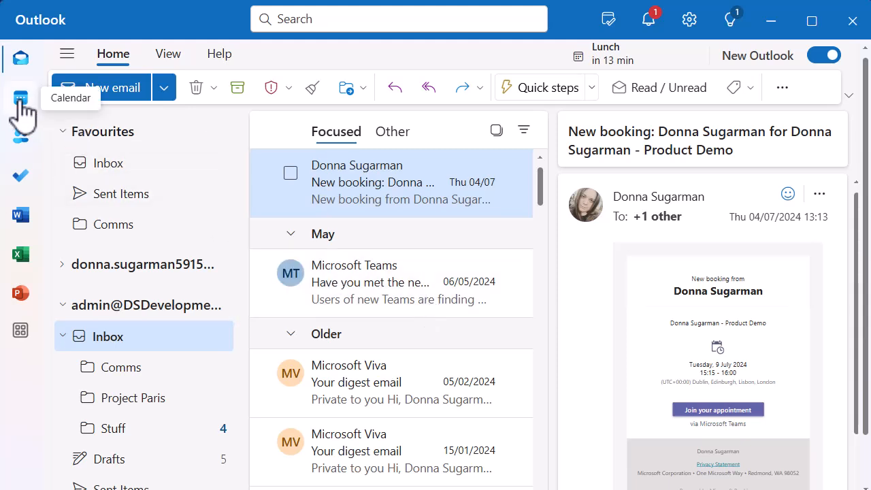
right_click(21, 109)
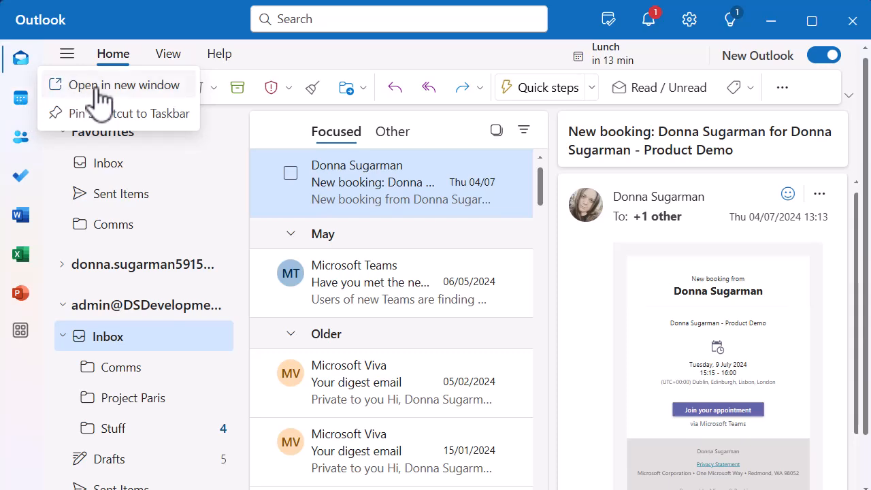
left_click(124, 84)
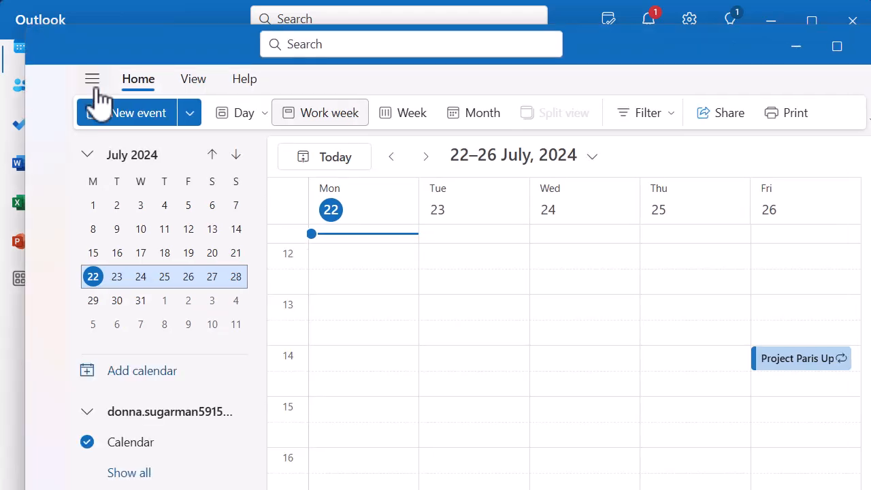
left_click(92, 79)
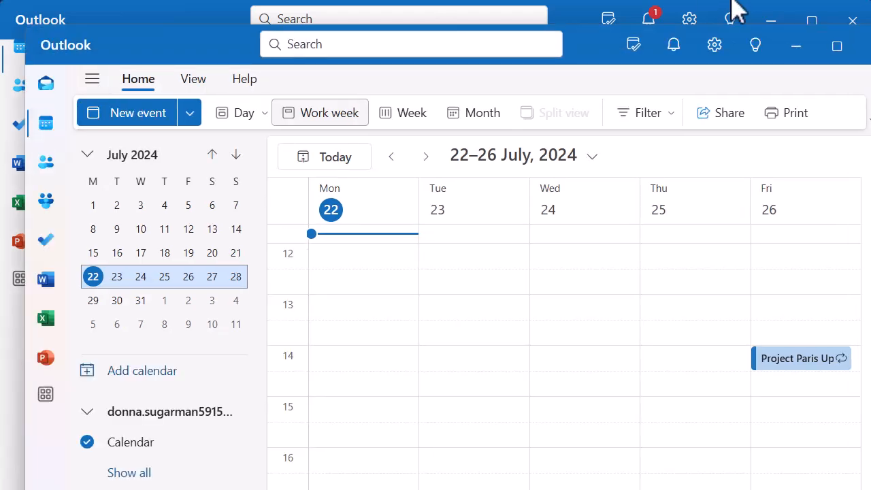
left_click(46, 83)
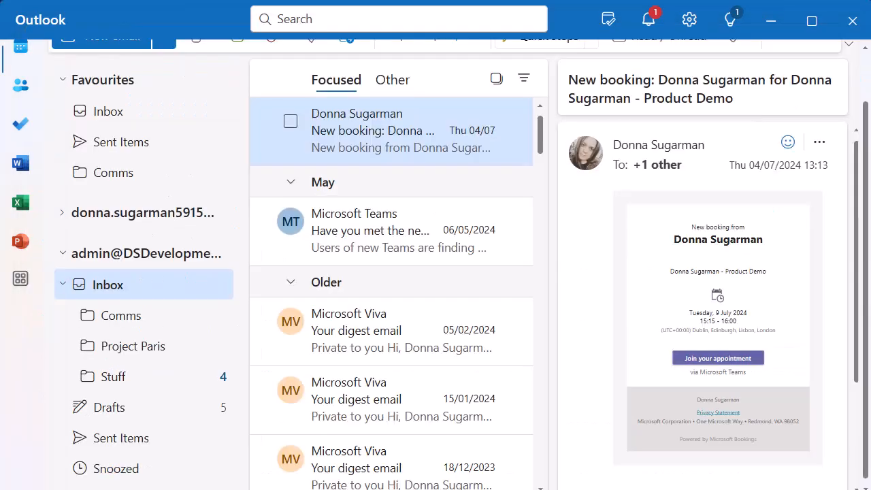
mouse_move(463, 235)
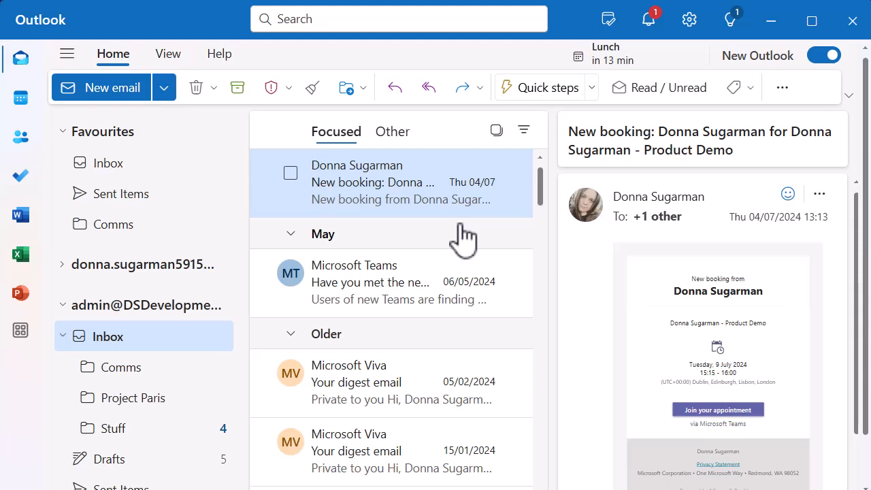
left_click(20, 98)
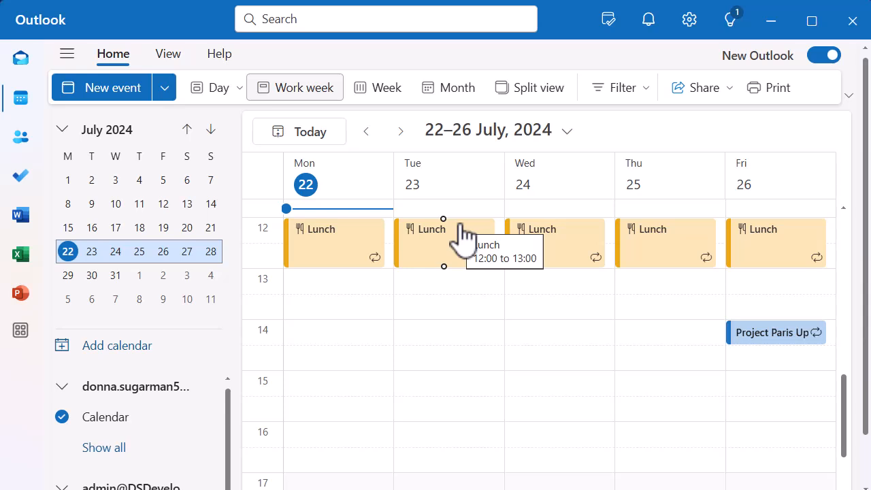
mouse_move(466, 241)
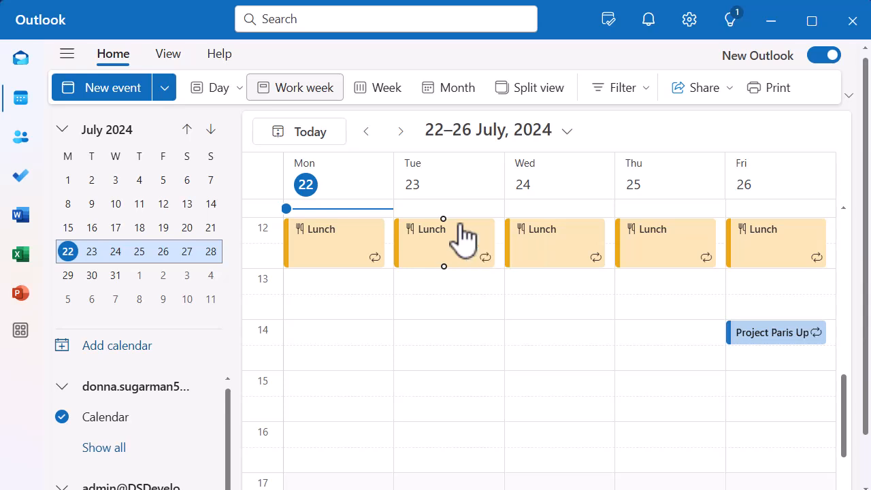
left_click(20, 58)
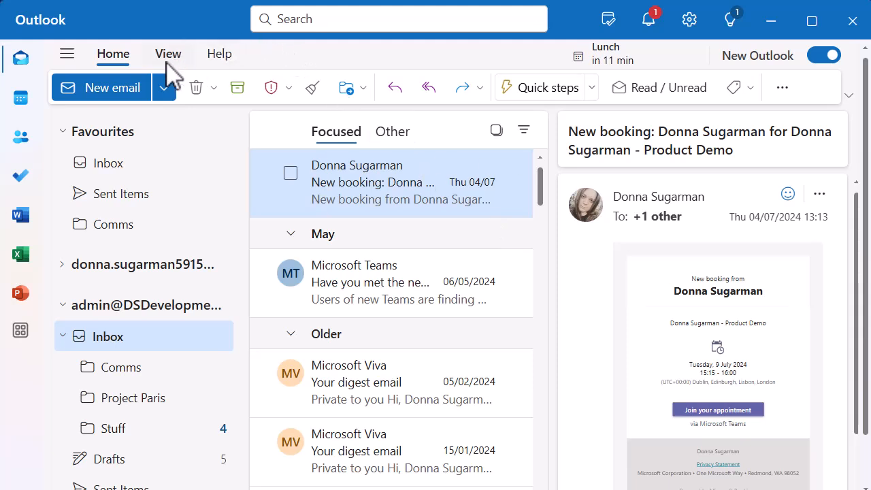
Show the My Day pane via View > Layout, listing Focus time and Lunch
left_click(168, 54)
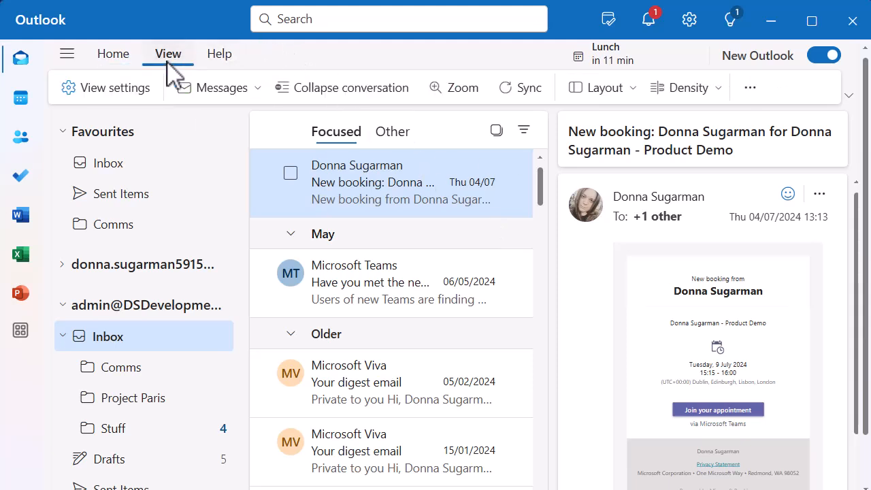
left_click(602, 87)
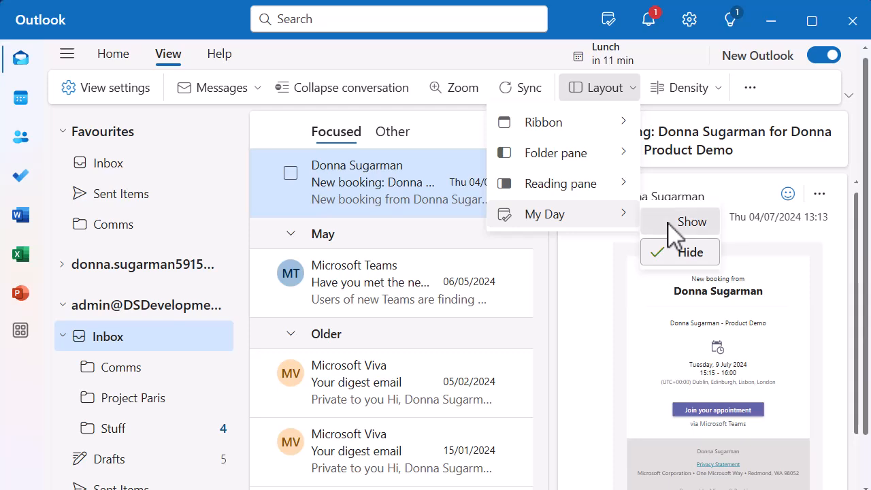
left_click(692, 221)
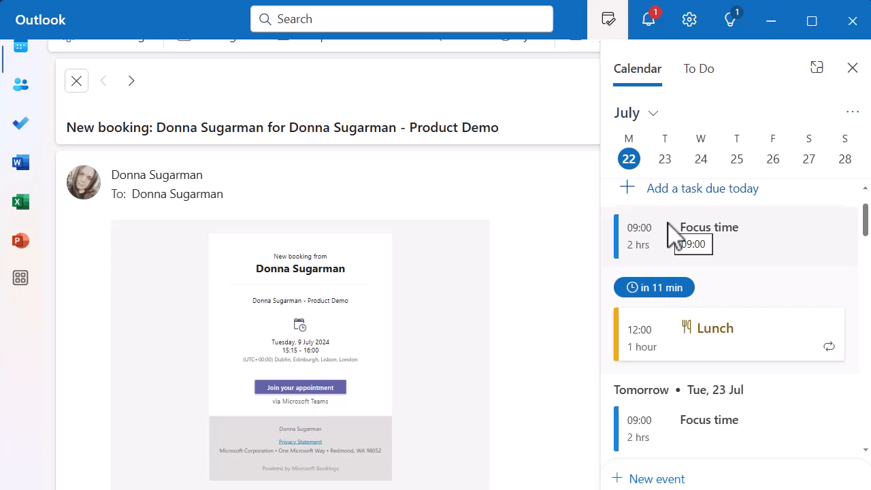
mouse_move(836, 123)
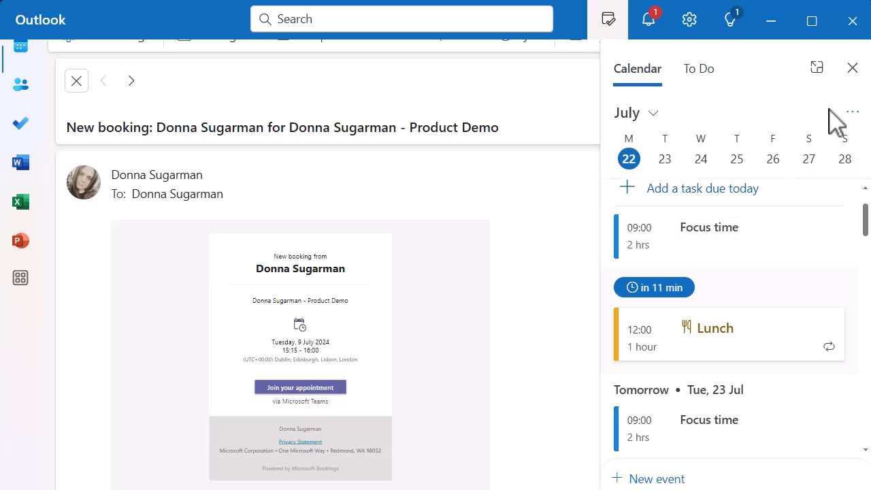
Close the My Day pane, reopen it, then close it from the title-bar icon
left_click(852, 67)
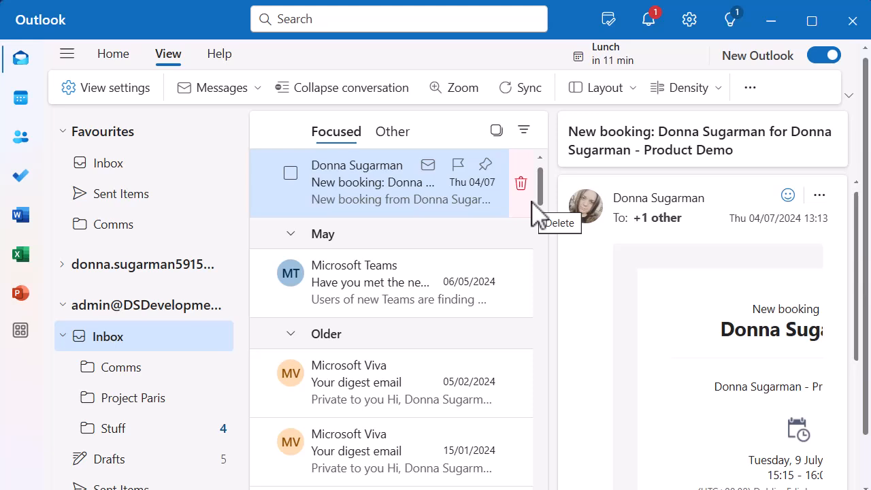
mouse_move(608, 19)
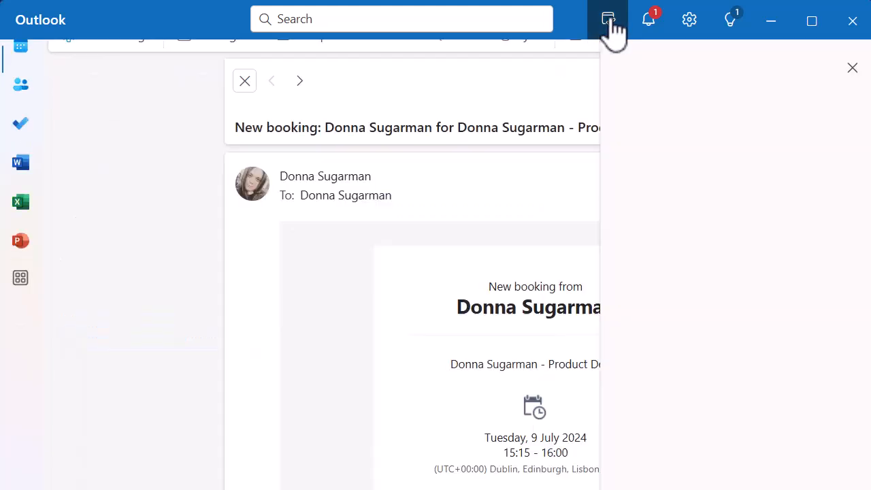
left_click(245, 80)
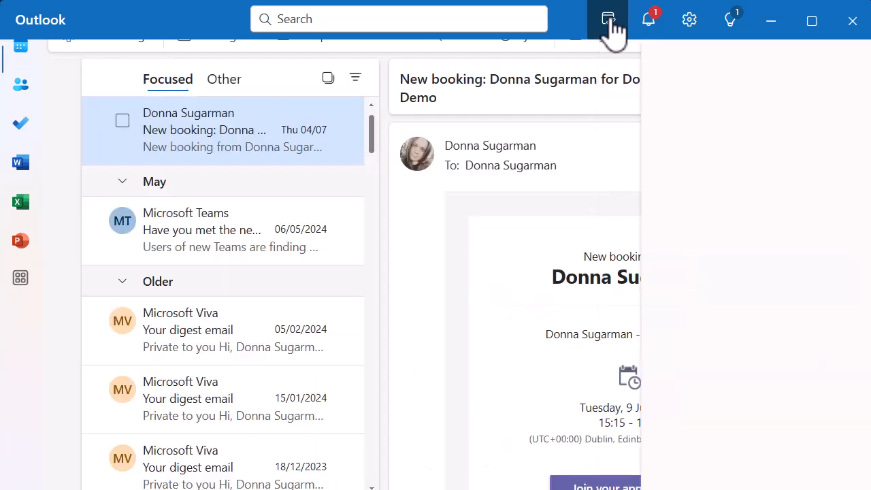
left_click(608, 19)
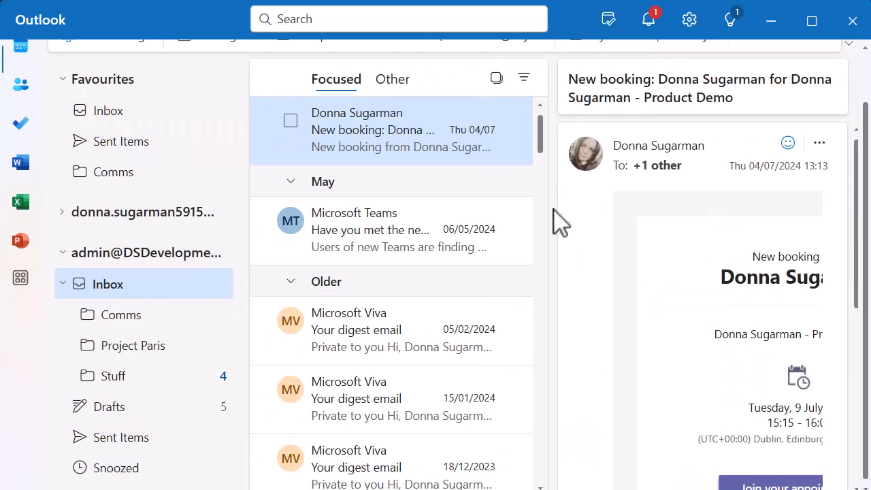
left_click(168, 54)
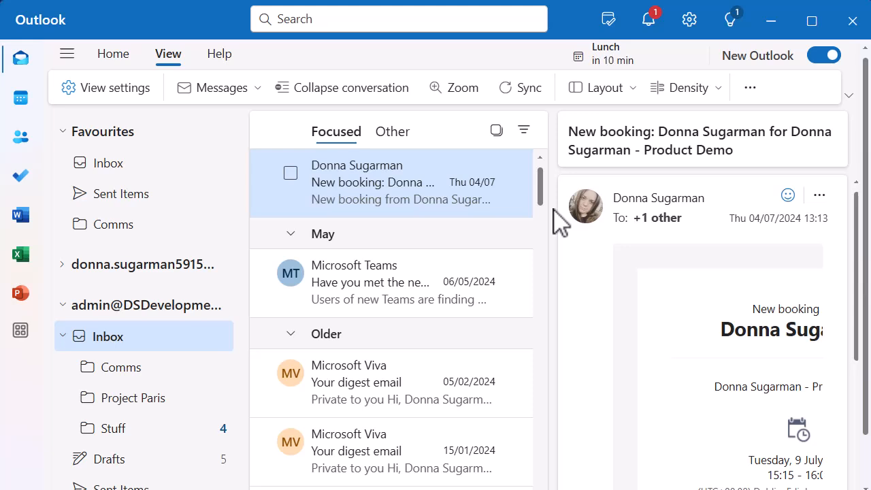
mouse_move(133, 397)
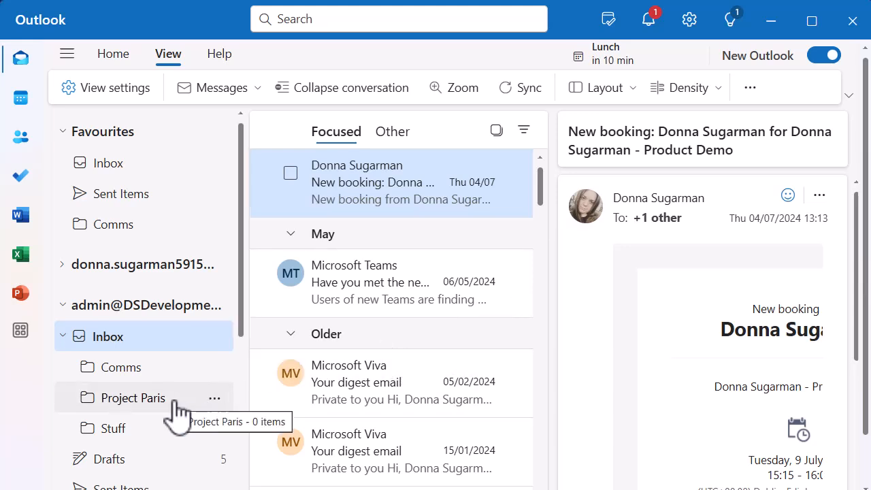
mouse_move(221, 412)
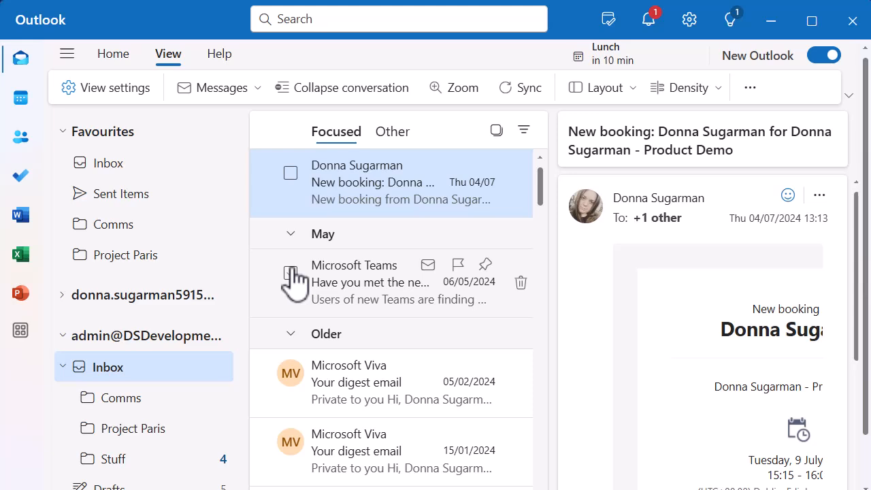
mouse_move(126, 255)
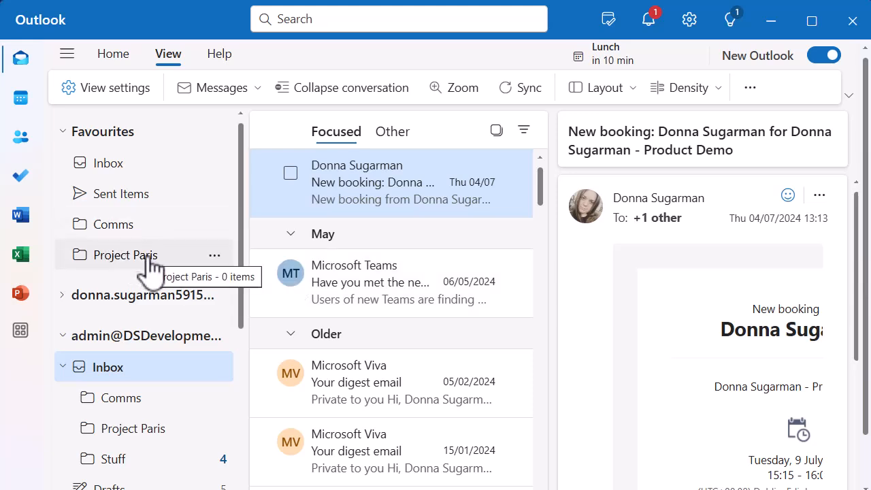
mouse_move(150, 435)
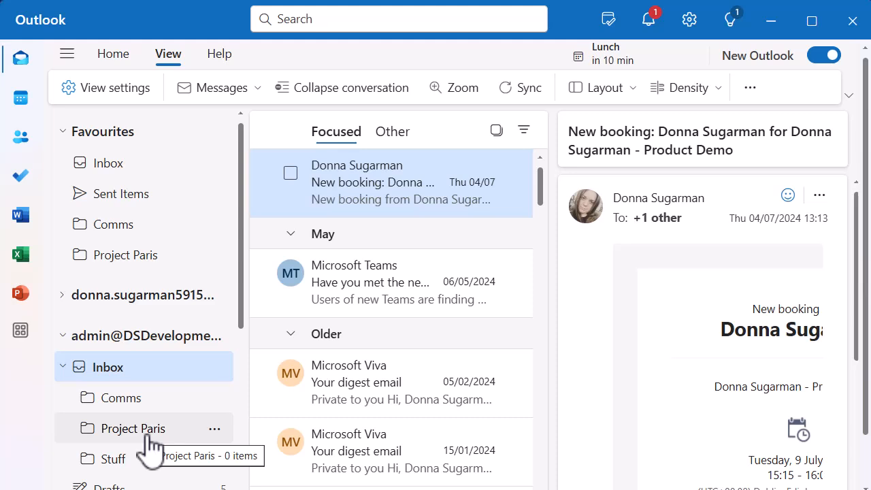
mouse_move(262, 64)
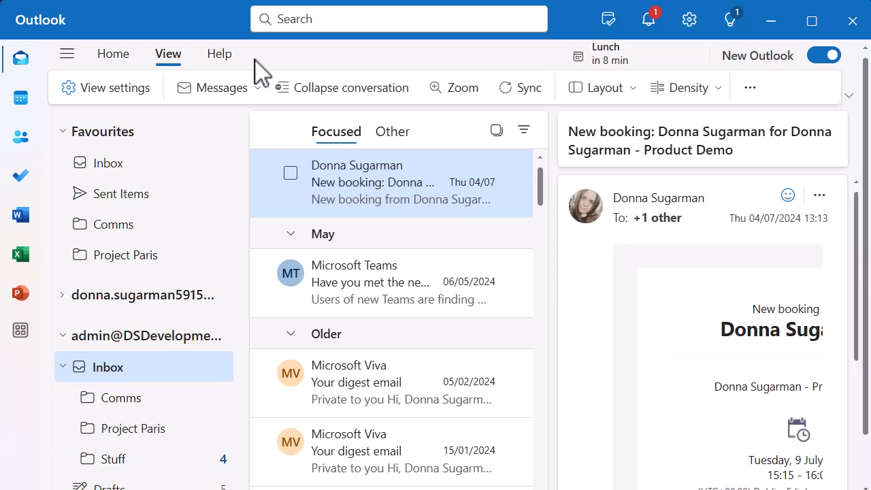
mouse_move(255, 102)
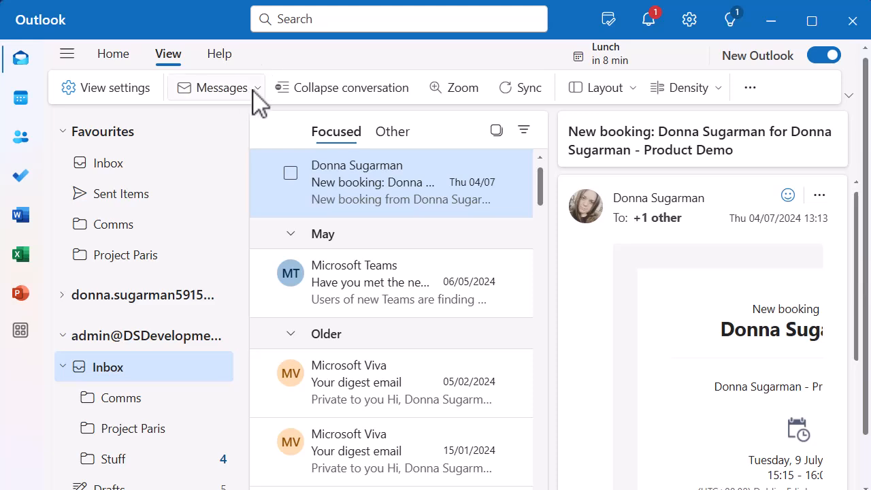
Open the View tab's Messages dropdown to confirm Group into conversations is on
left_click(215, 87)
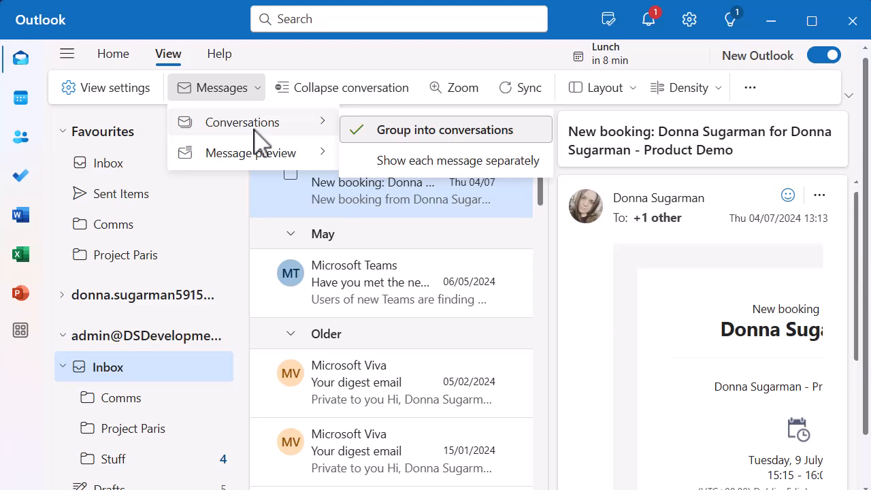
mouse_move(459, 160)
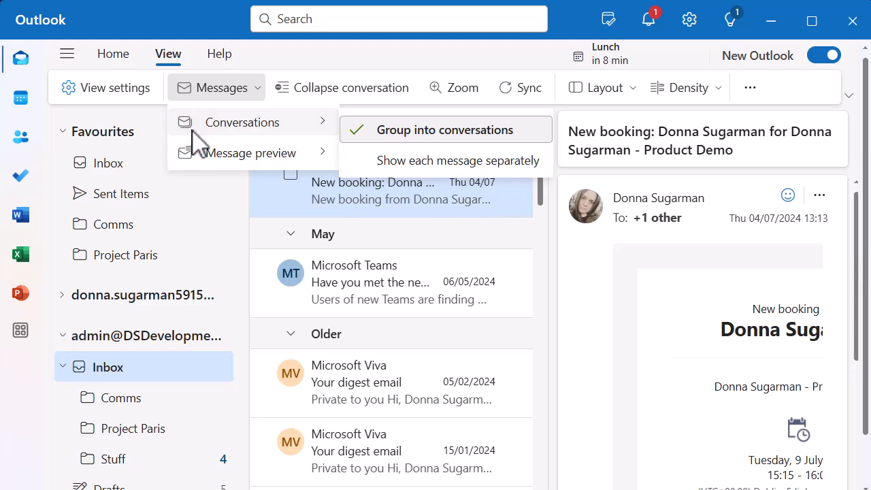
Switch to the 22–26 July 2024 calendar and right-click Friday's Project Paris Update
left_click(20, 98)
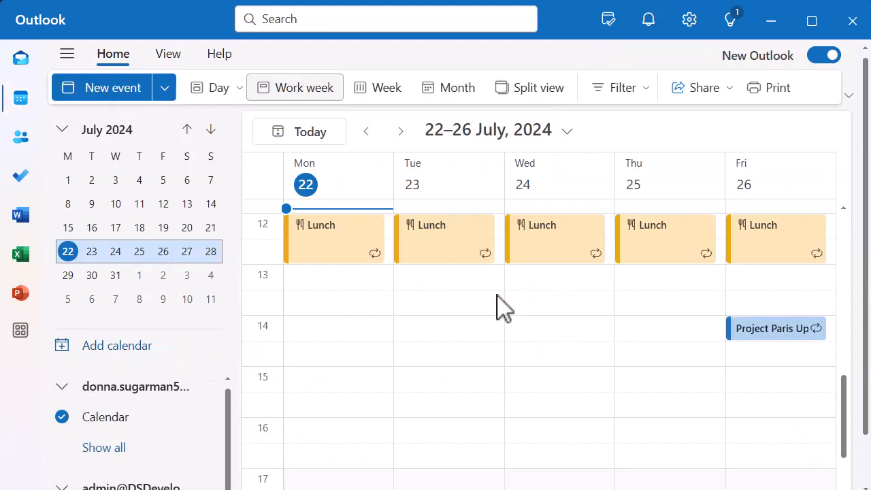
mouse_move(511, 340)
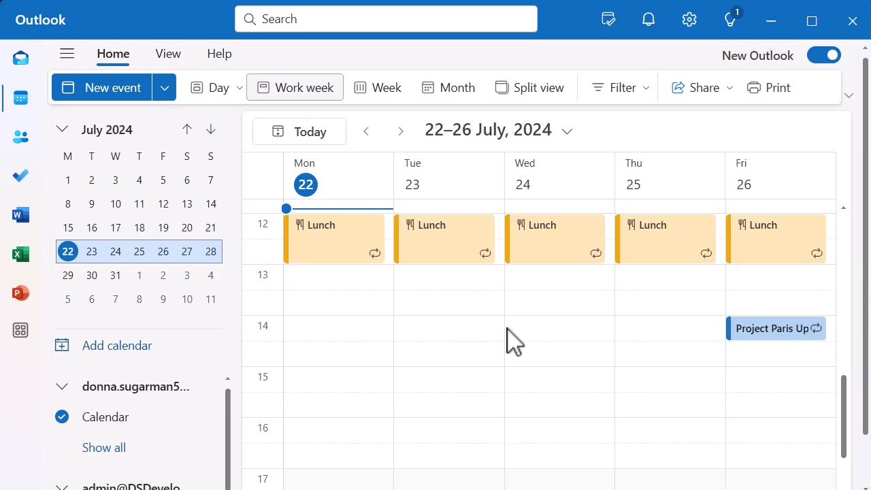
mouse_move(775, 329)
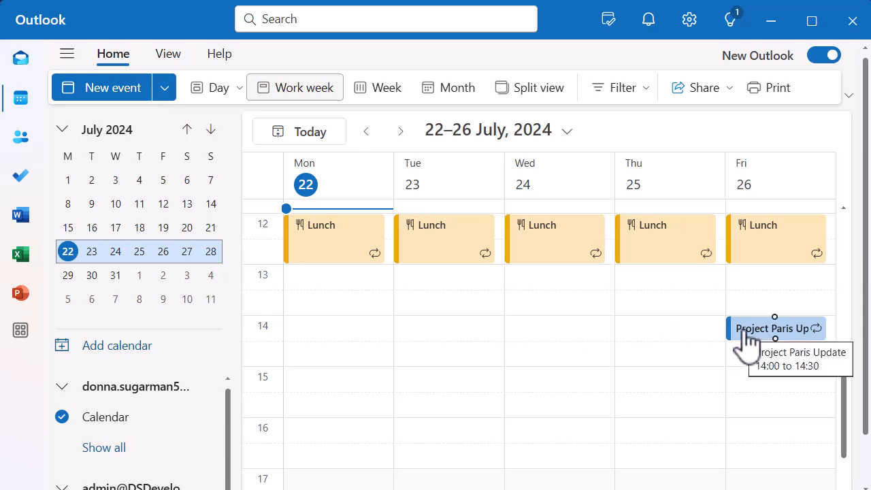
mouse_move(748, 344)
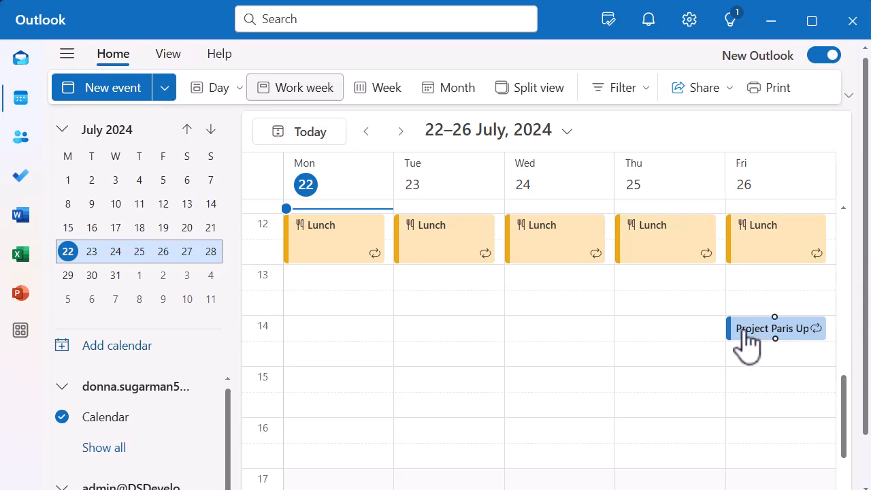
right_click(774, 328)
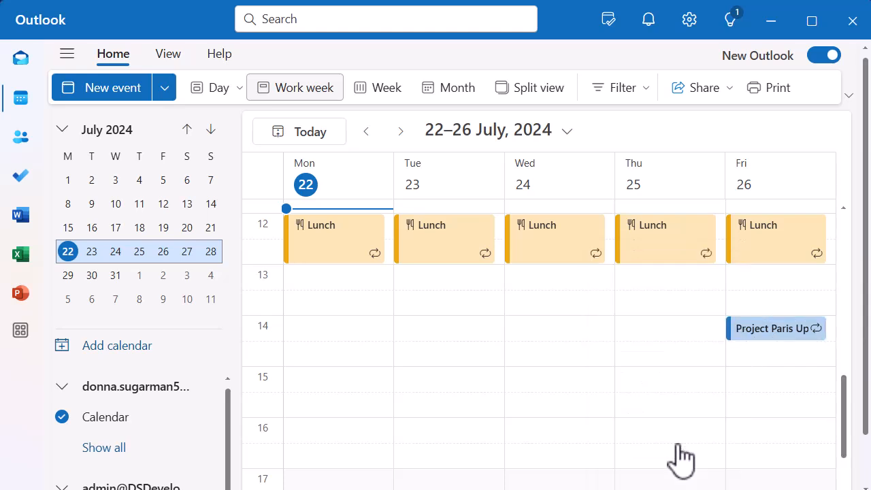
double_click(773, 328)
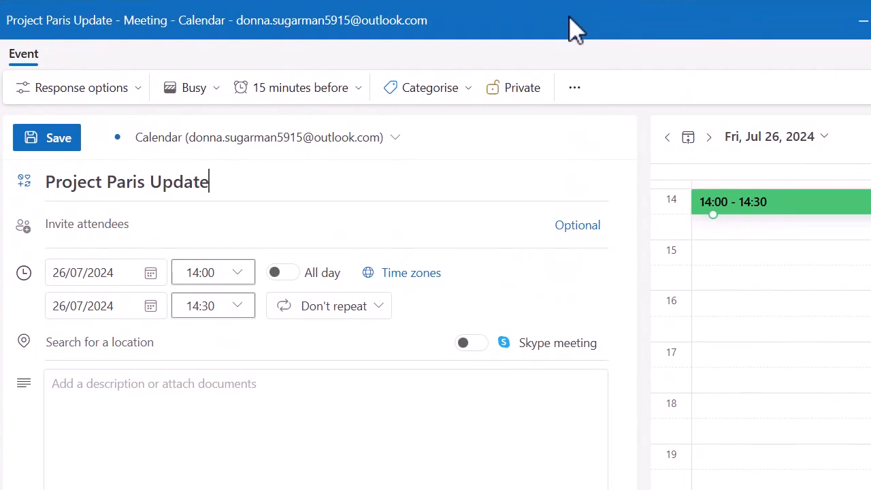
mouse_move(496, 315)
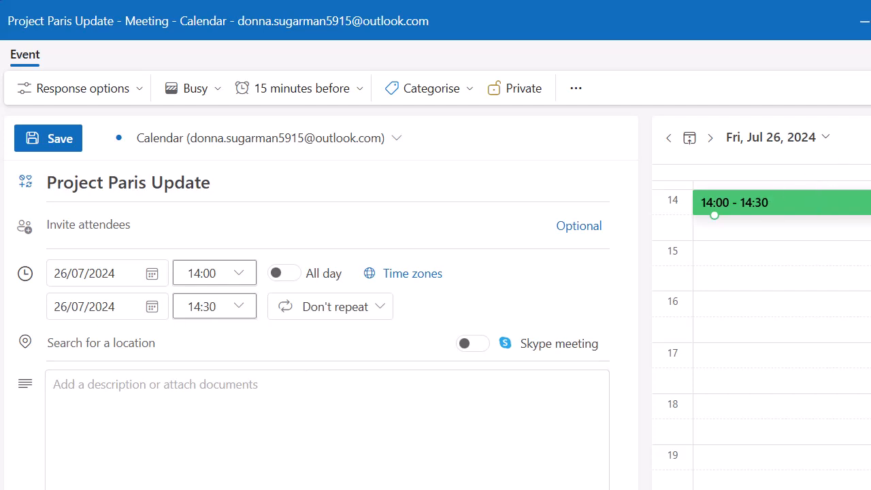
left_click(48, 137)
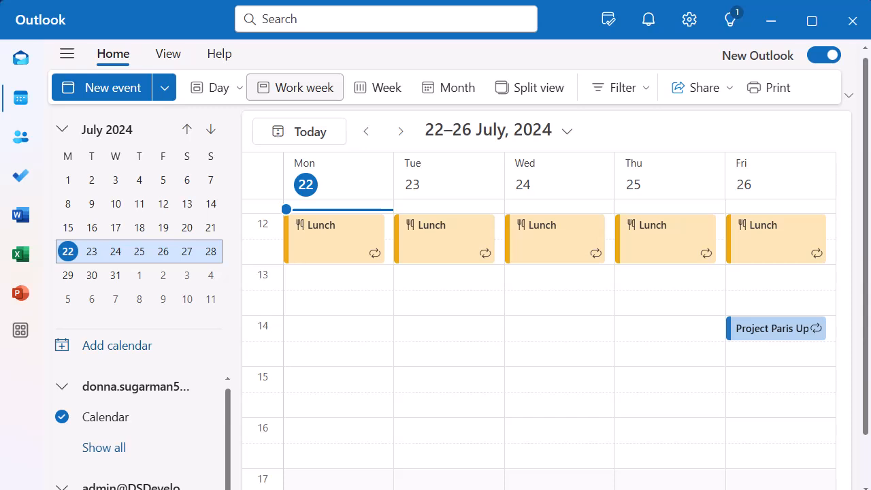
mouse_move(856, 9)
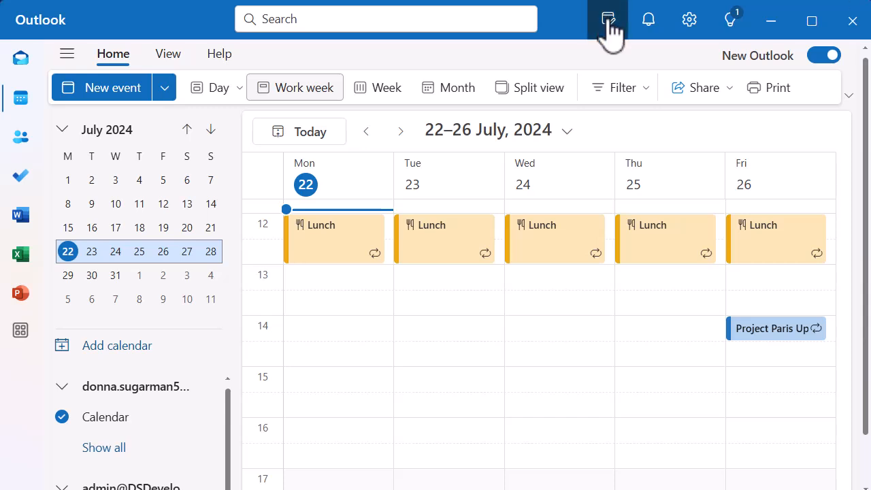
Toggle the My Day icon and return to the Focused mail Inbox
left_click(606, 19)
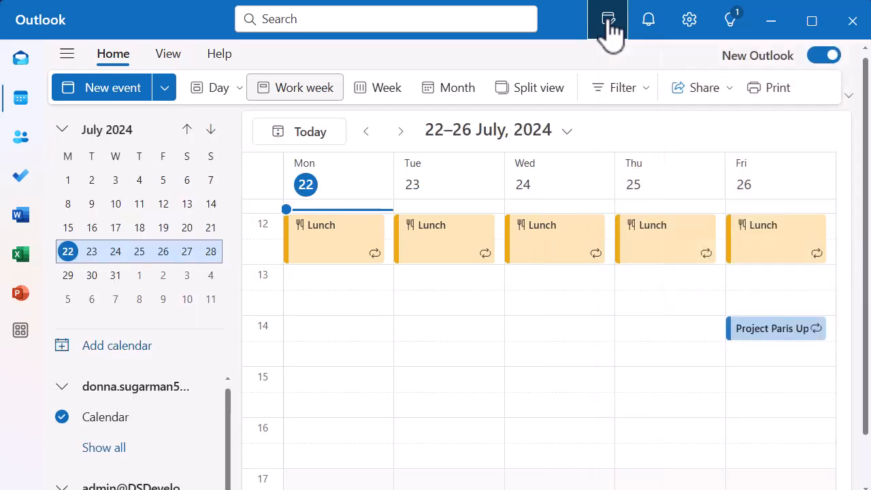
mouse_move(21, 60)
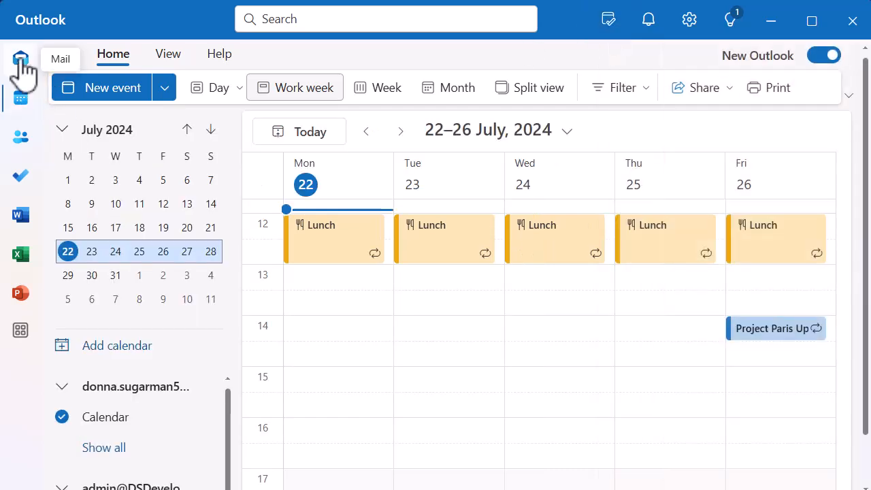
left_click(20, 61)
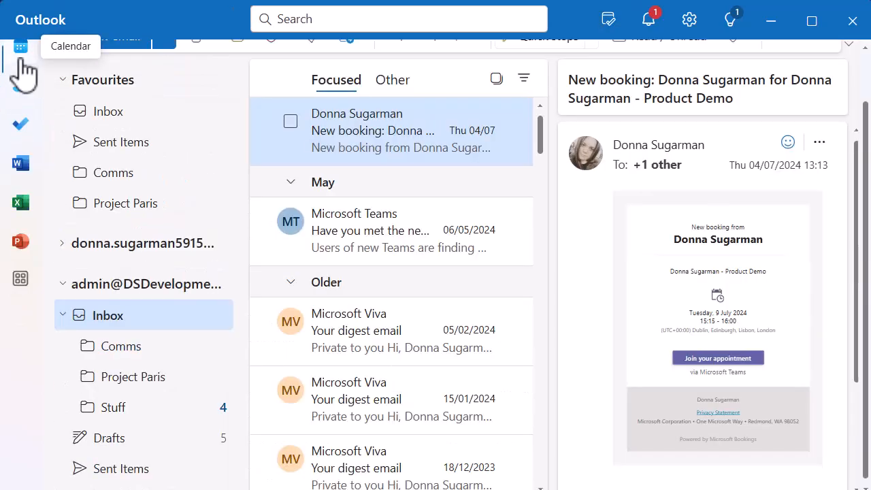